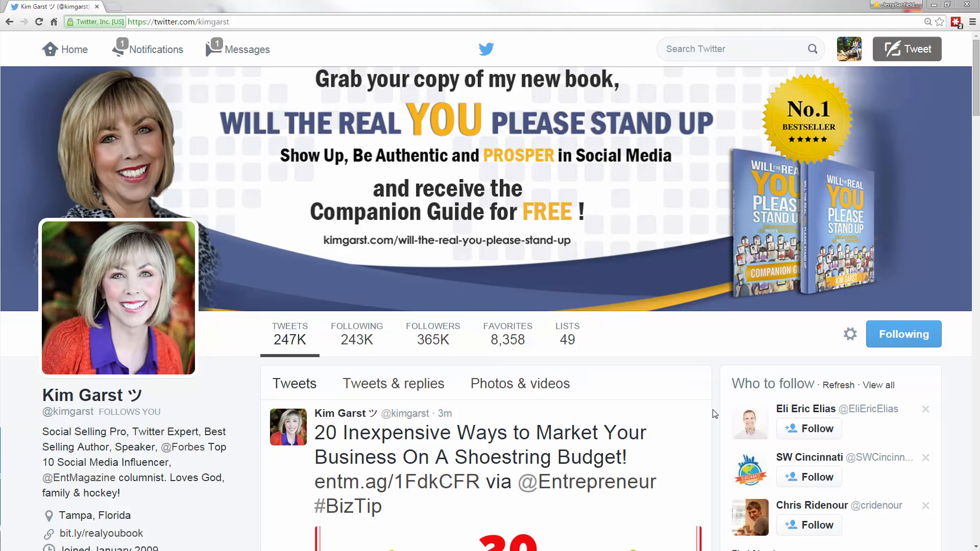
mouse_move(276, 356)
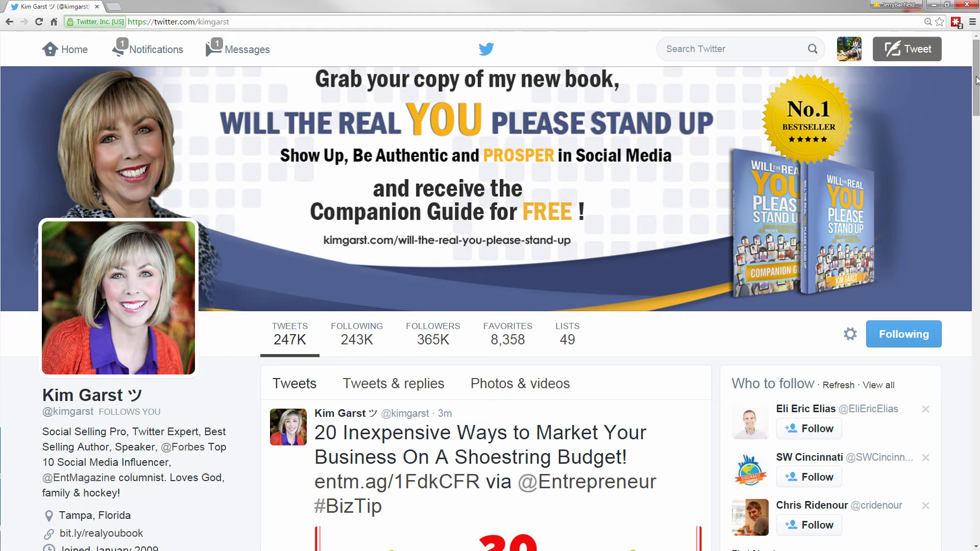
Step: Scroll Kim Garst's Tweets timeline down until posts from Jun 17 have loaded
scroll(down, 3)
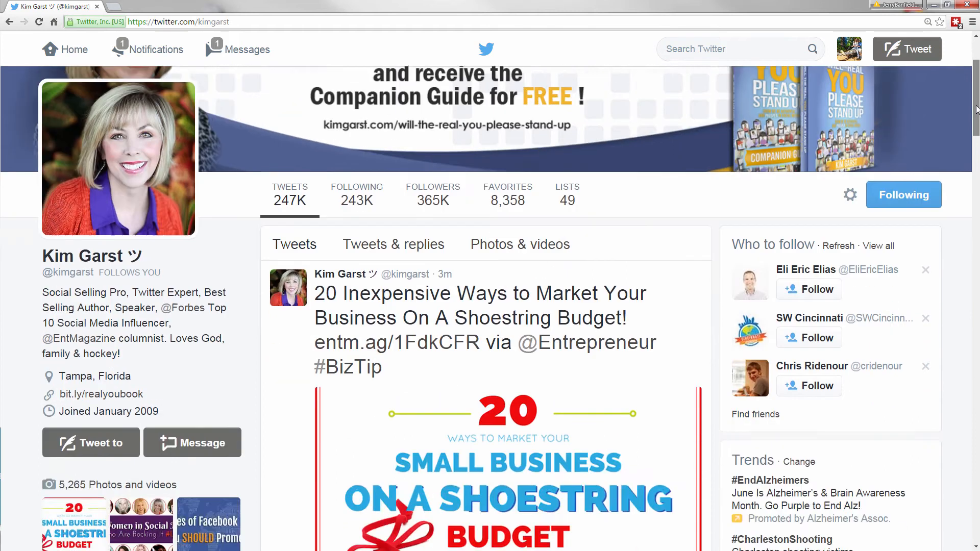
scroll(down, 3)
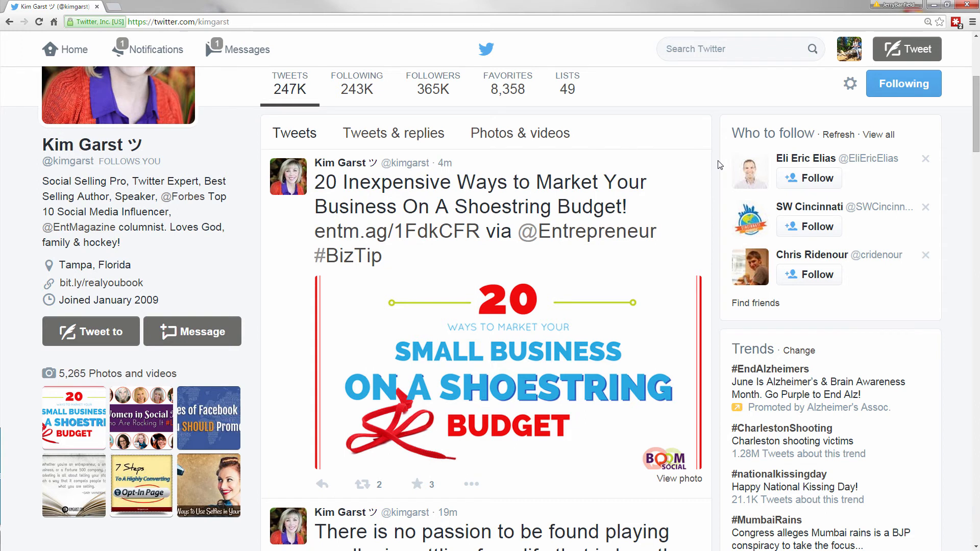
scroll(down, 3)
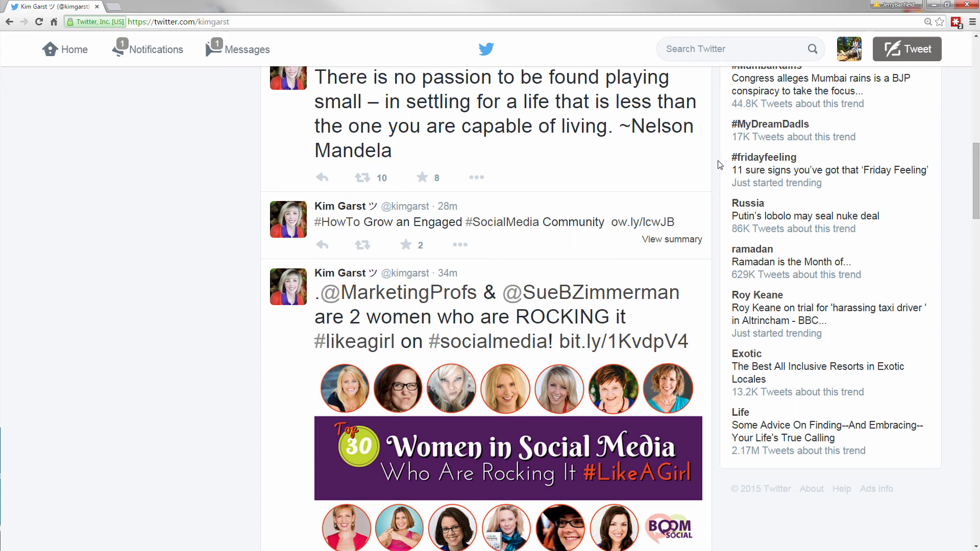
scroll(down, 3)
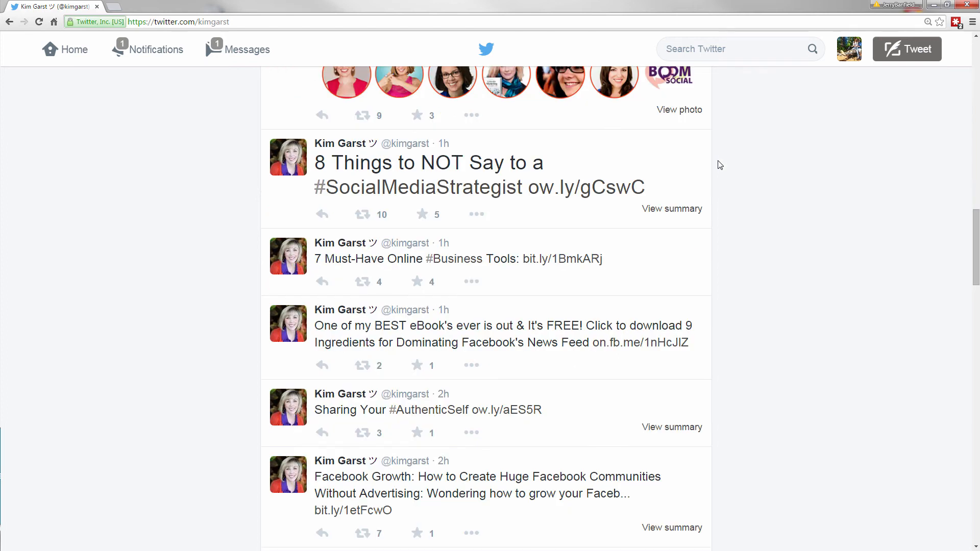
scroll(down, 3)
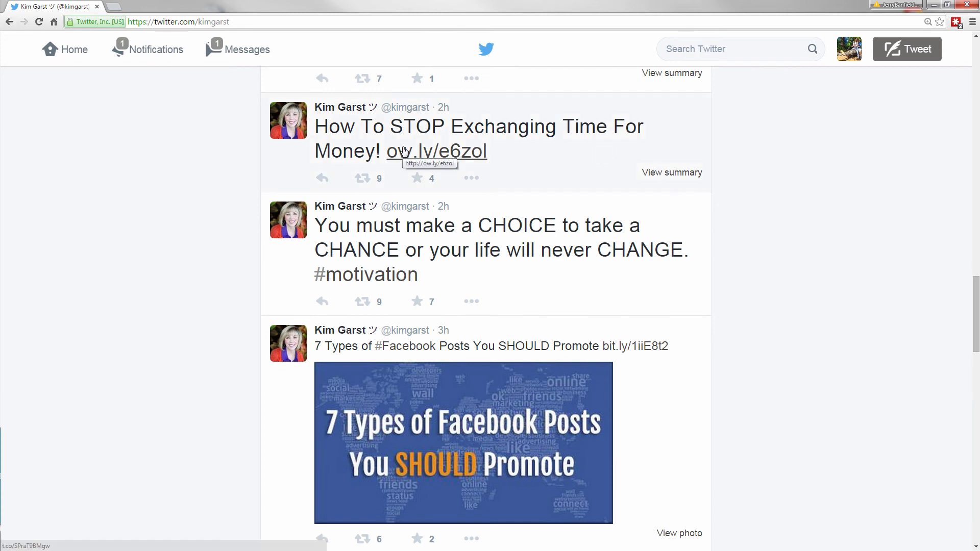
mouse_move(731, 180)
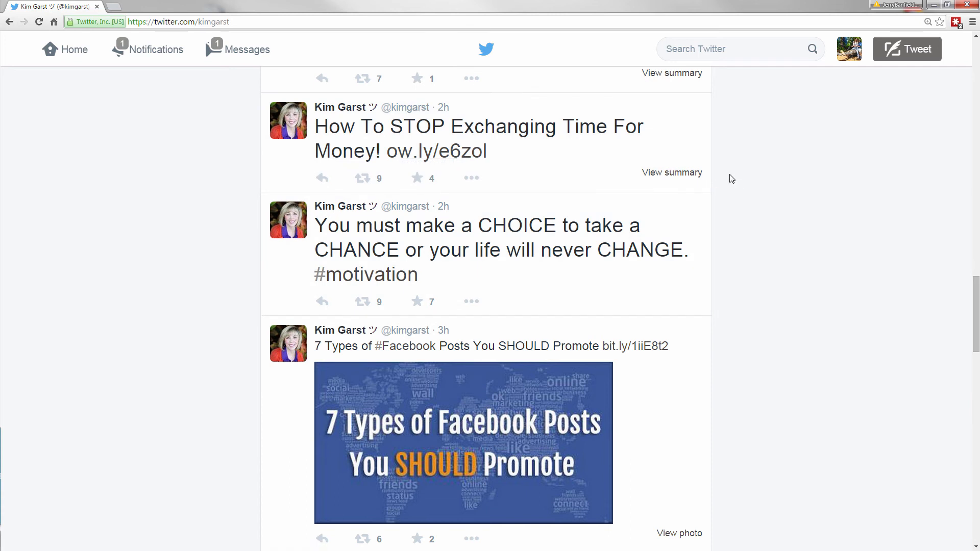
scroll(down, 3)
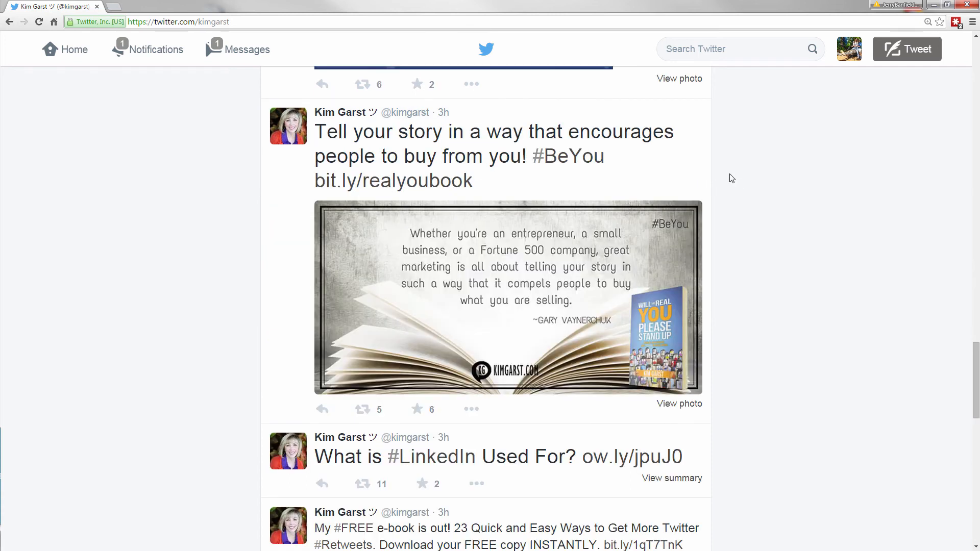
scroll(down, 3)
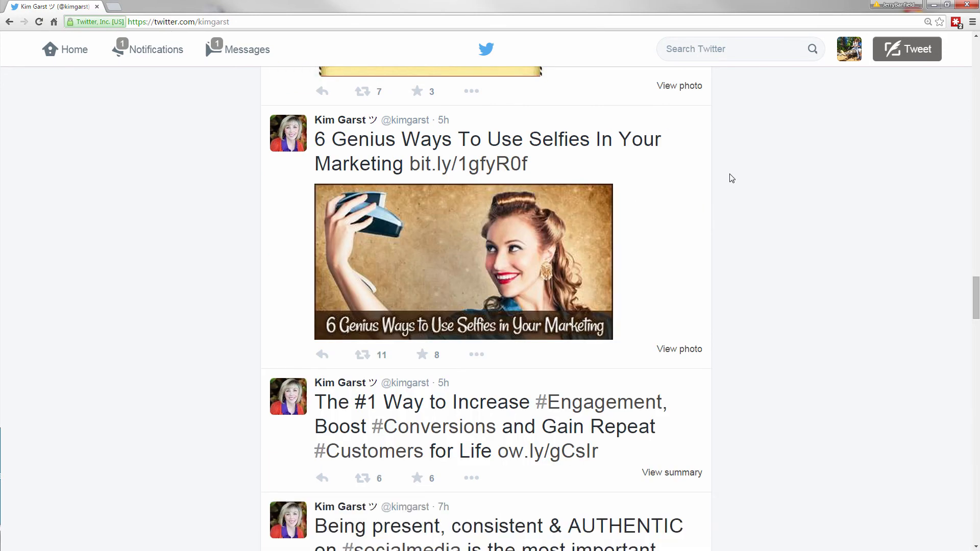
scroll(down, 3)
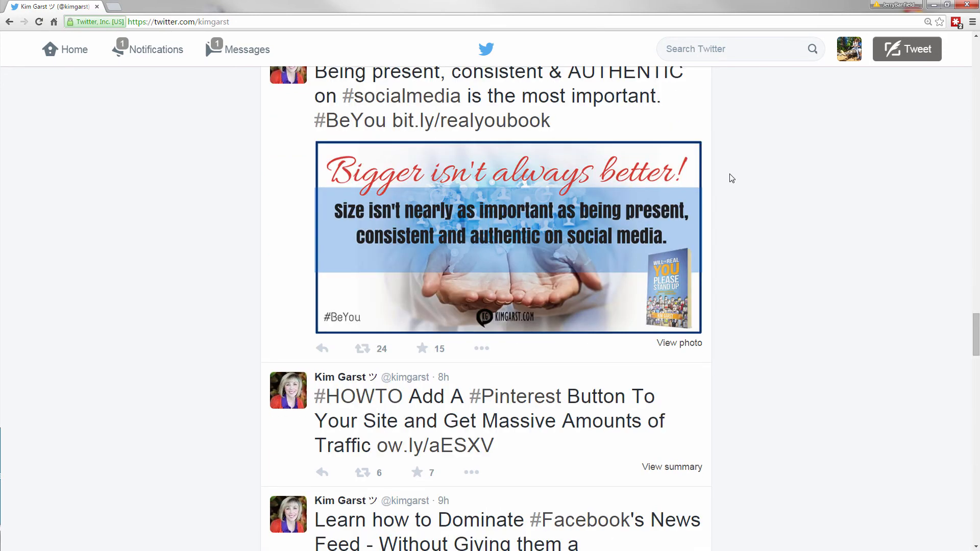
scroll(down, 3)
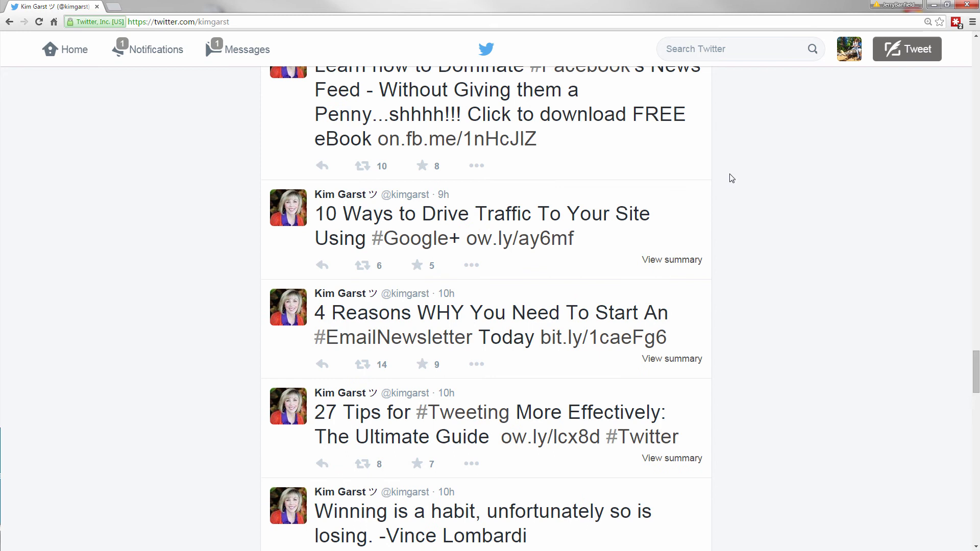
scroll(down, 3)
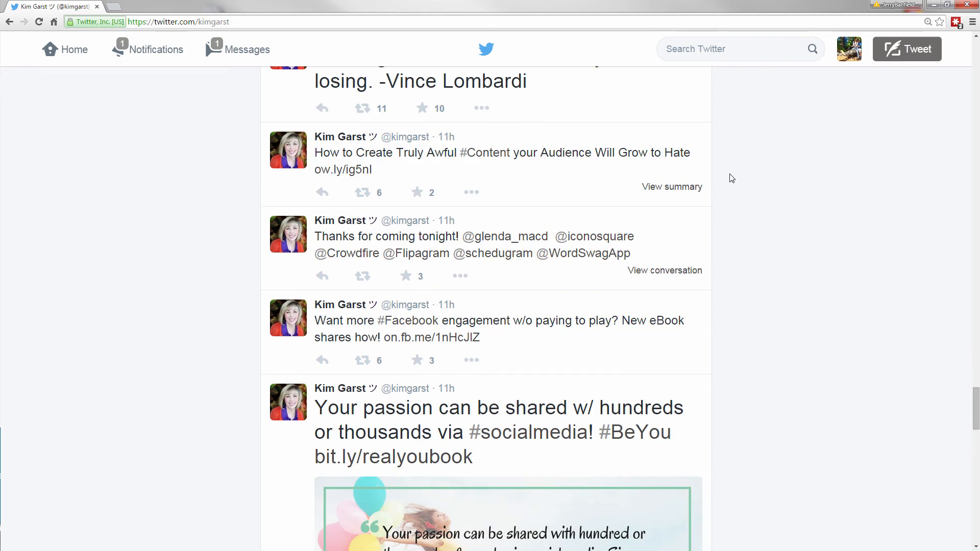
scroll(down, 3)
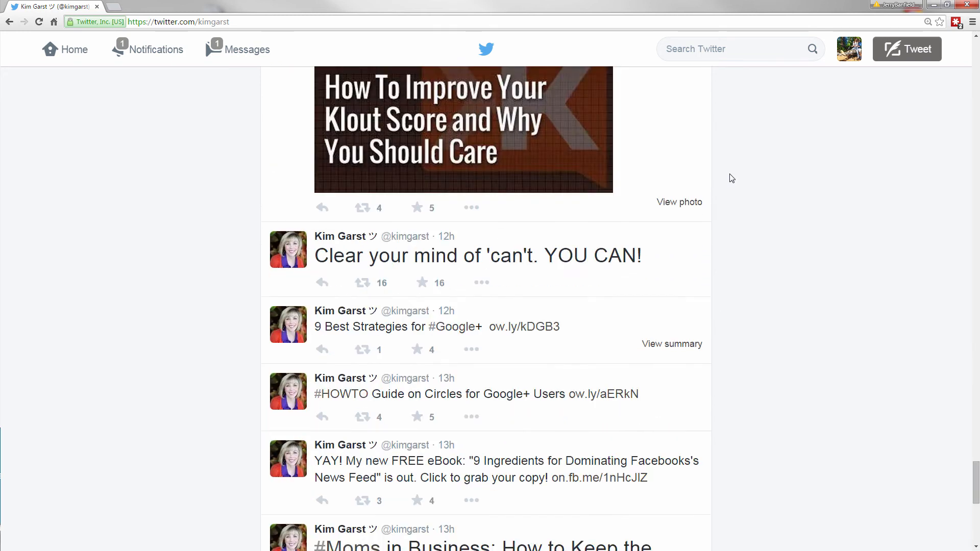
scroll(down, 3)
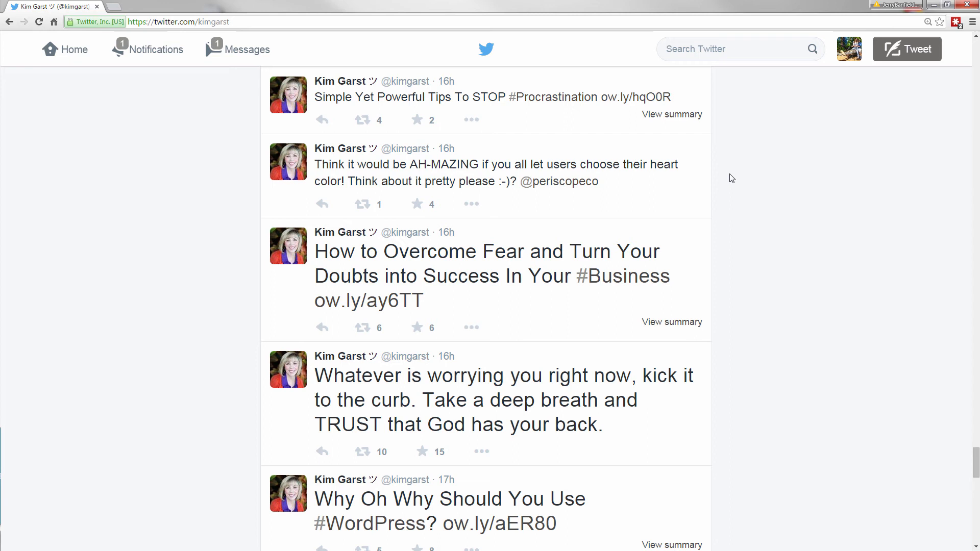
scroll(down, 3)
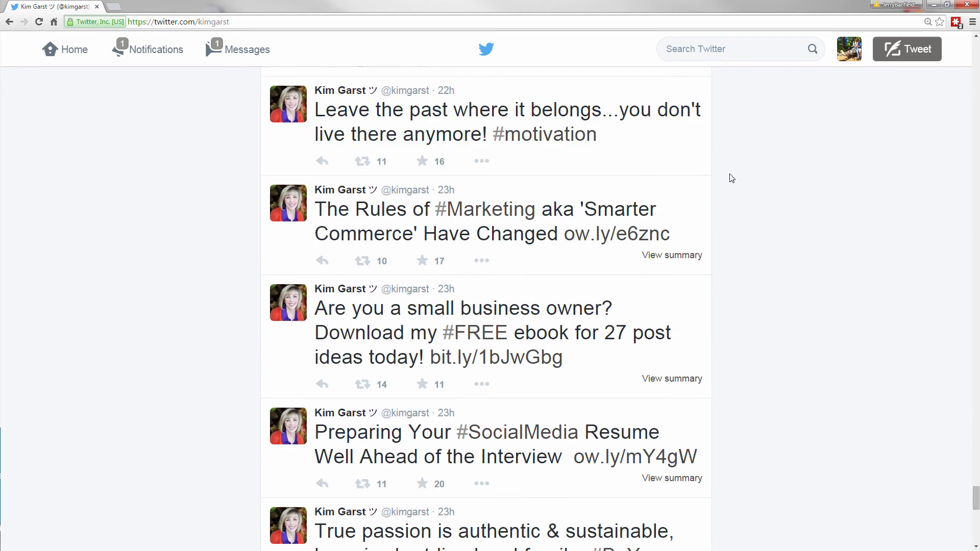
scroll(down, 3)
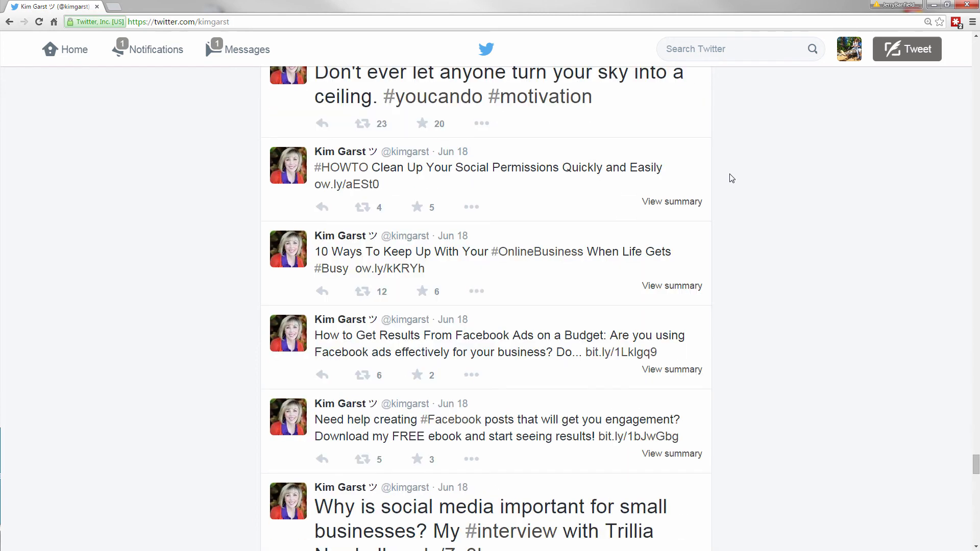
scroll(down, 3)
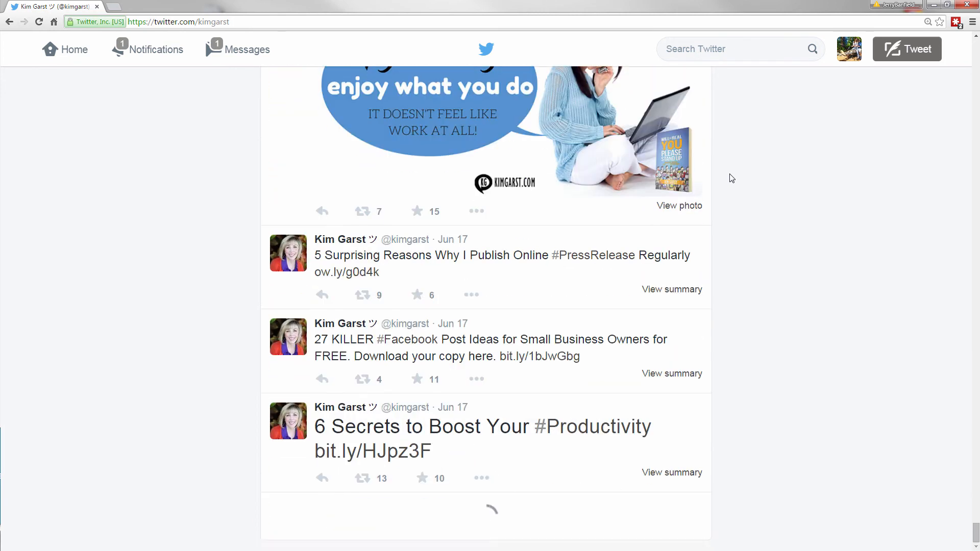
scroll(down, 3)
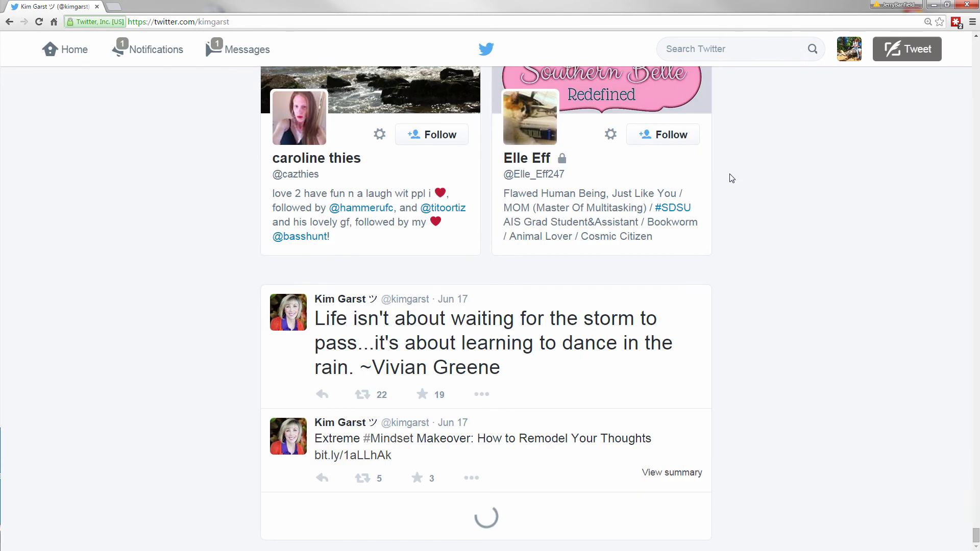
scroll(down, 3)
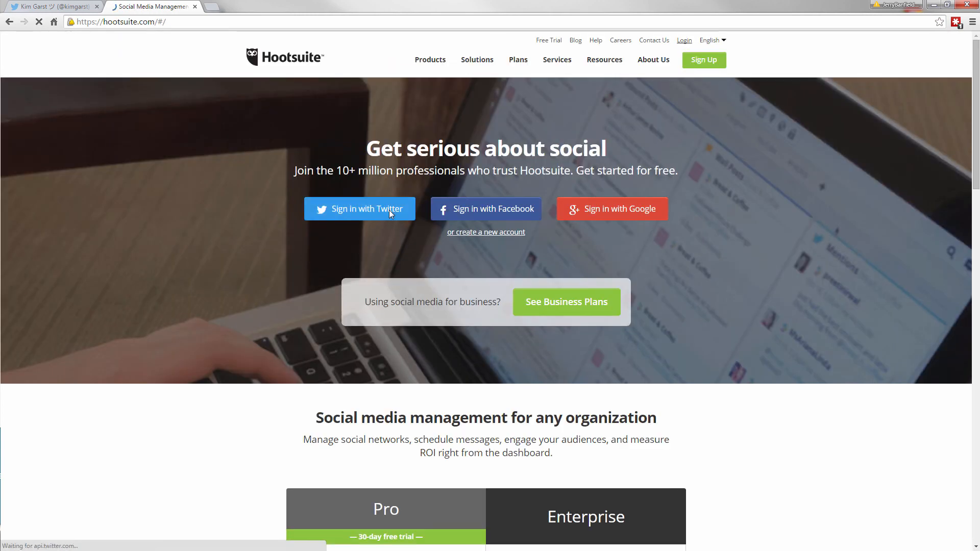
Step: Sign in to Hootsuite with Twitter and dismiss the Pro welcome popup to reveal the scheduled-post dashboard
click(358, 208)
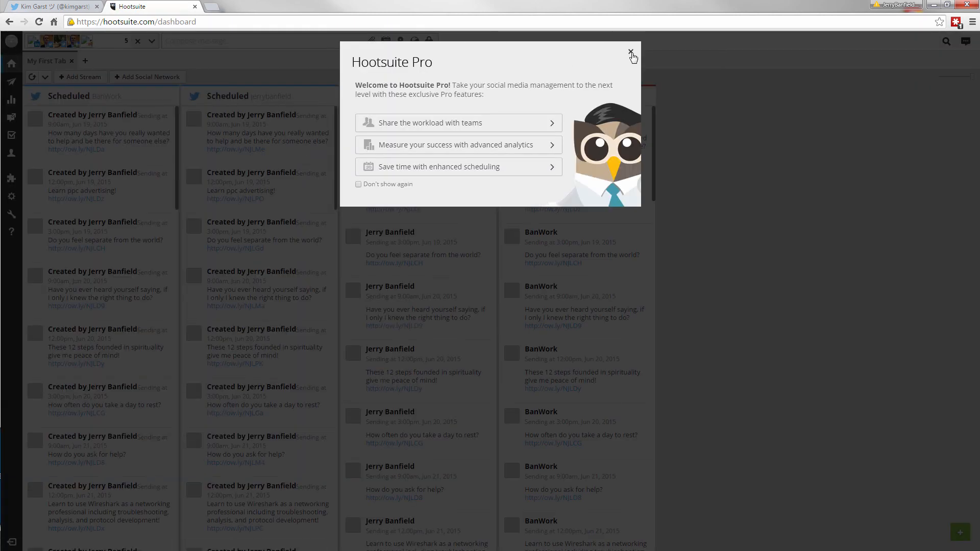
click(631, 51)
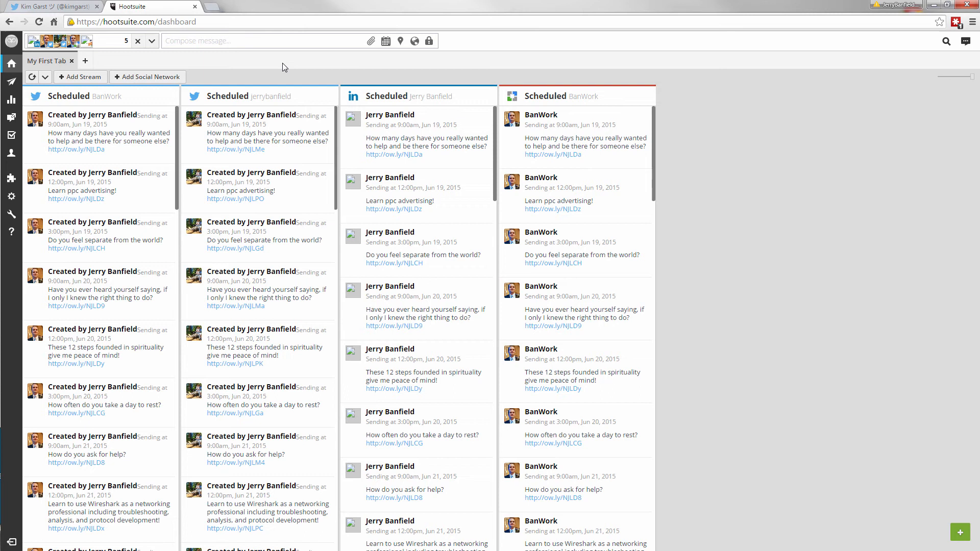
mouse_move(431, 90)
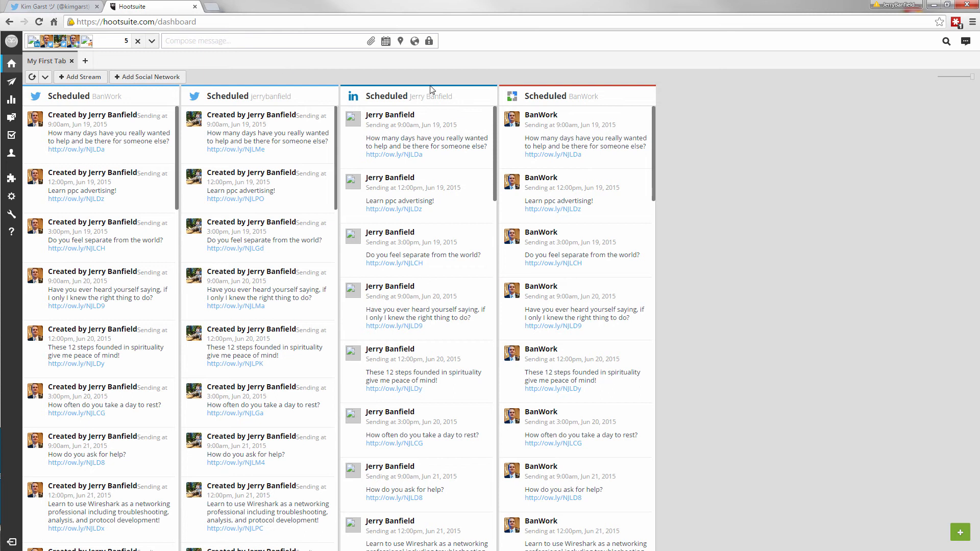
mouse_move(532, 125)
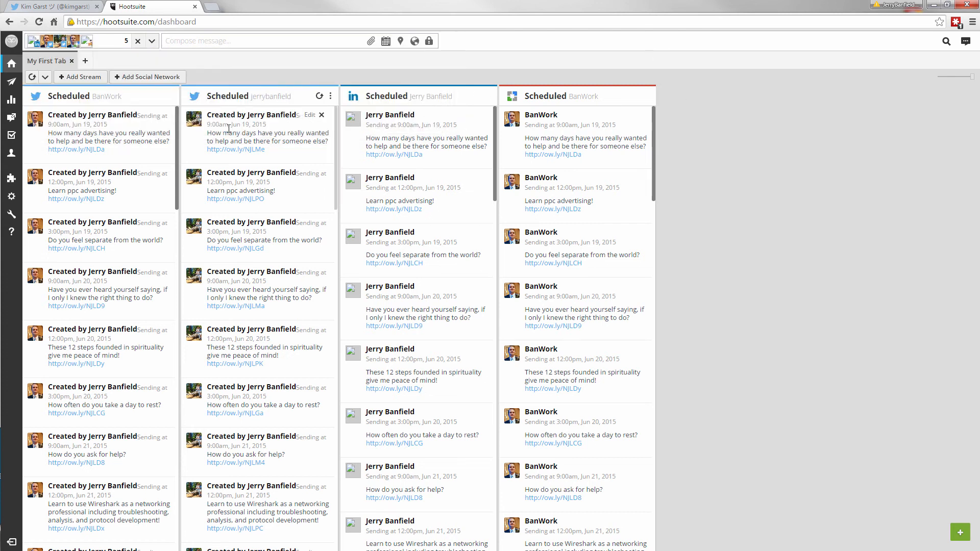
mouse_move(263, 355)
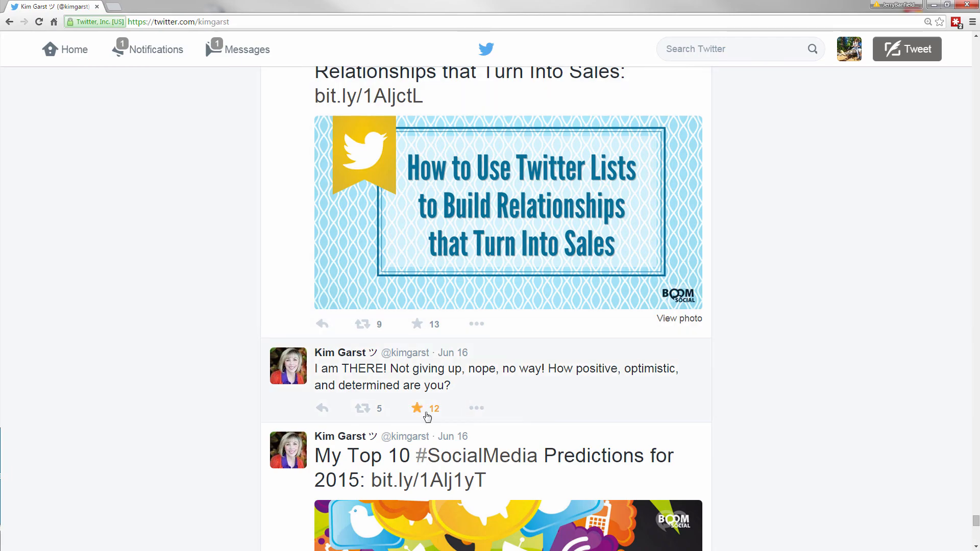
mouse_move(416, 408)
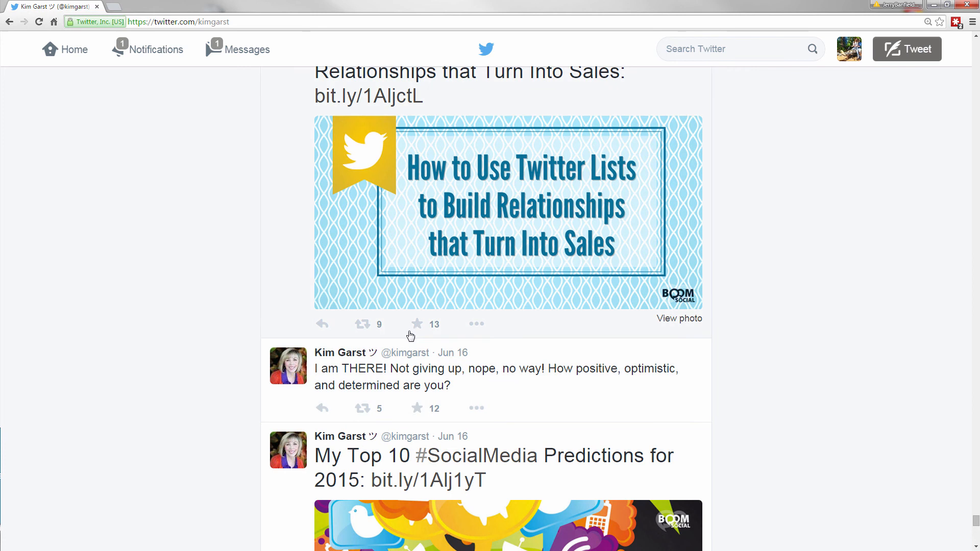
scroll(up, 3)
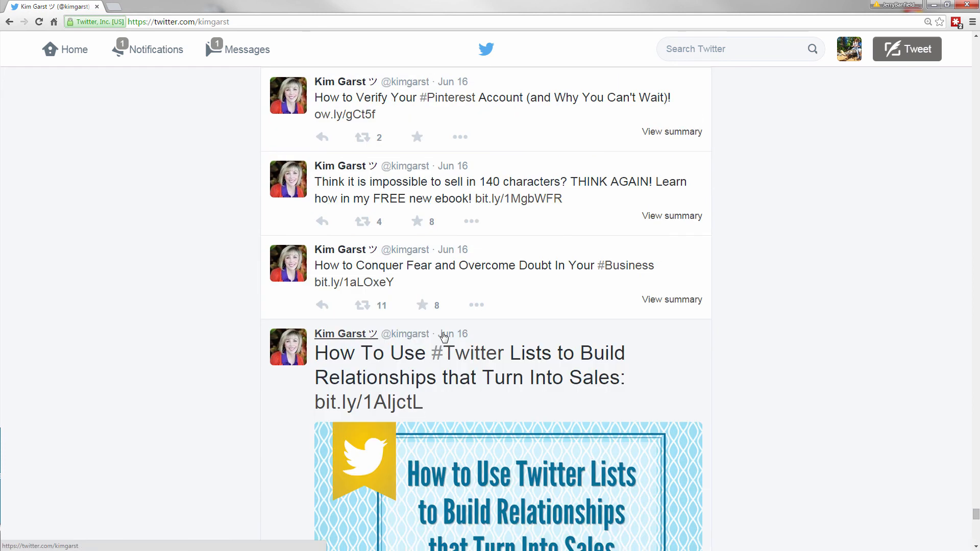
scroll(up, 3)
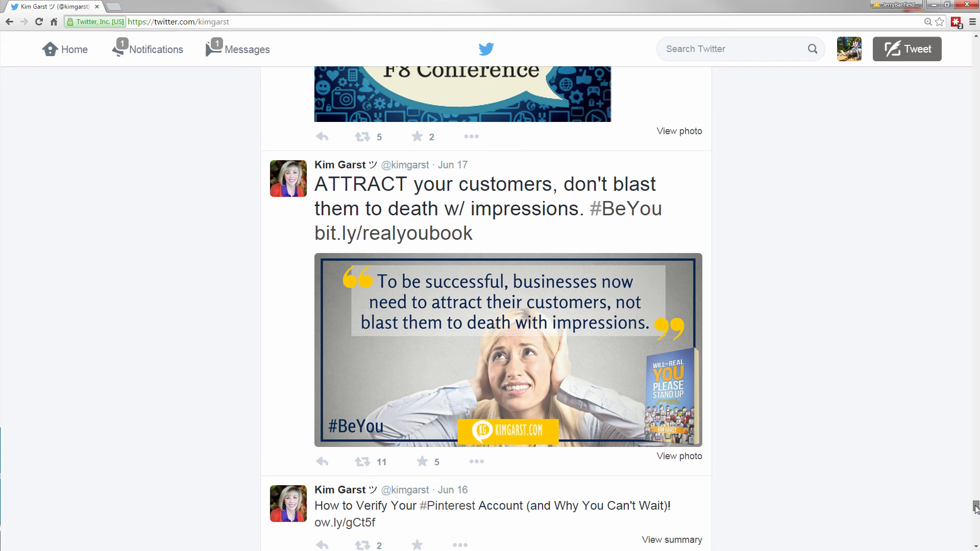
scroll(up, 3)
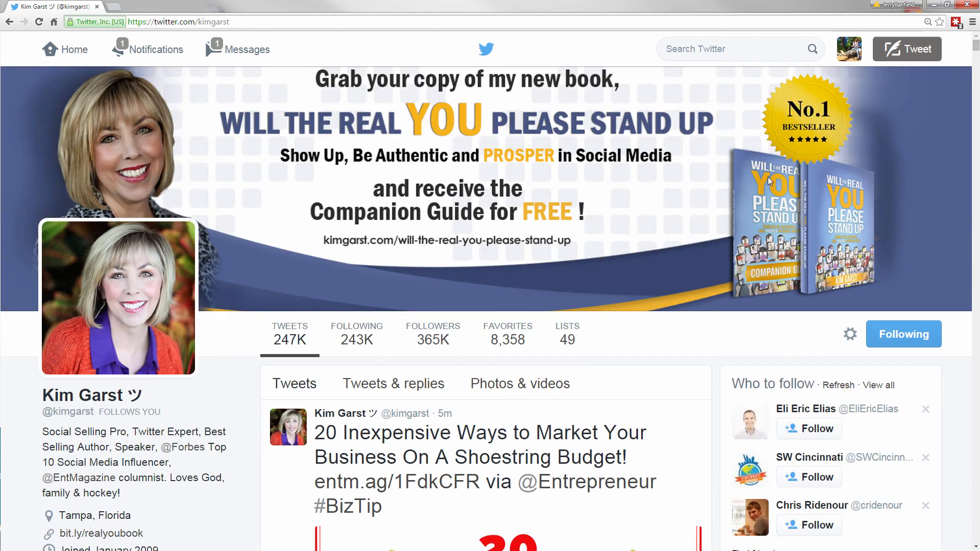
mouse_move(775, 122)
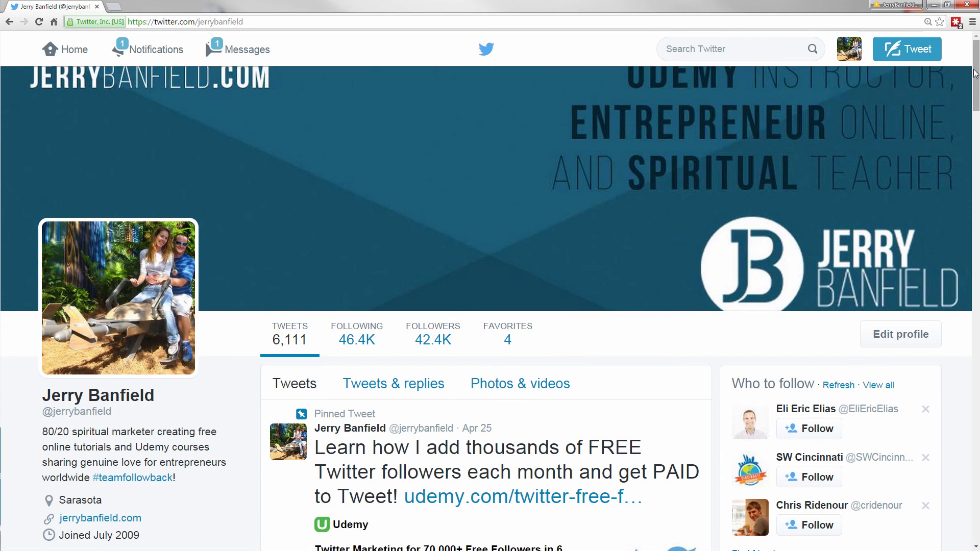
scroll(down, 3)
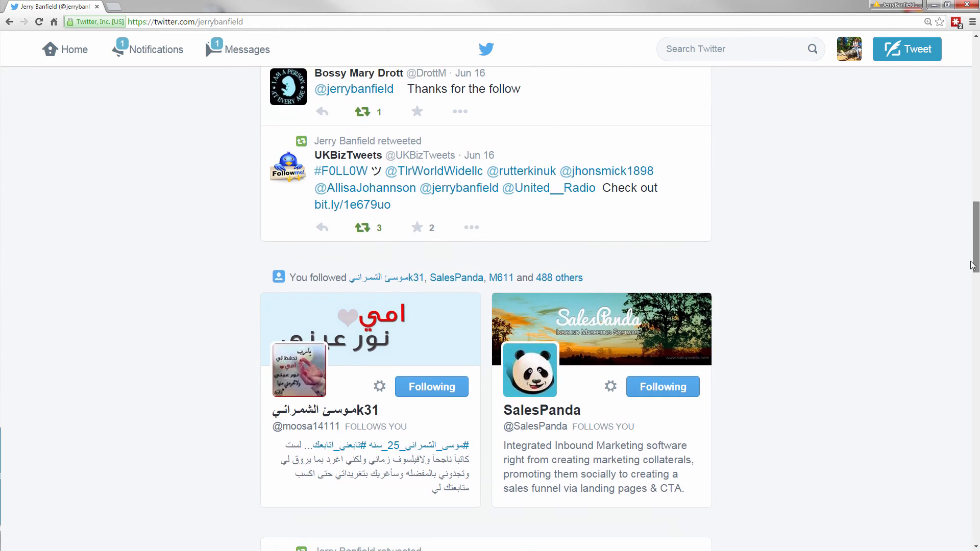
scroll(down, 3)
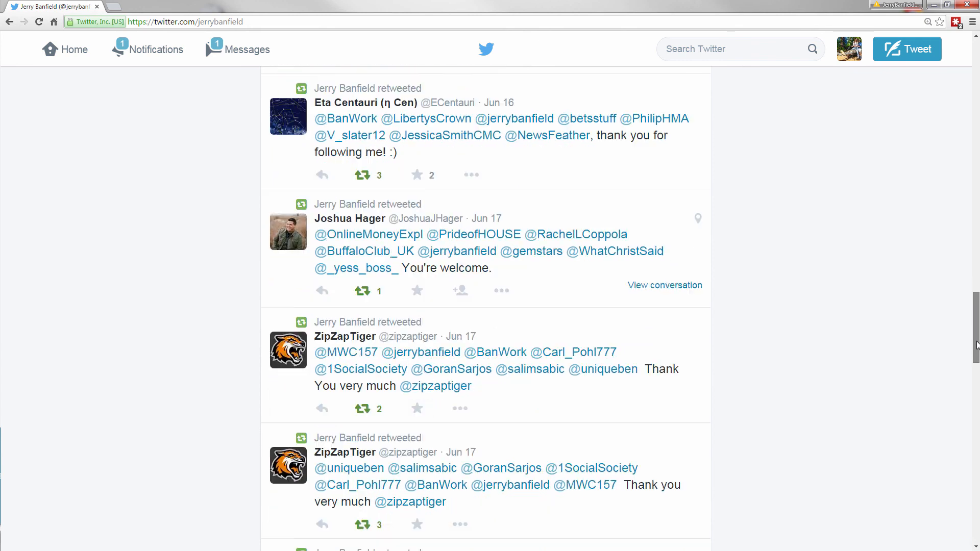
scroll(down, 3)
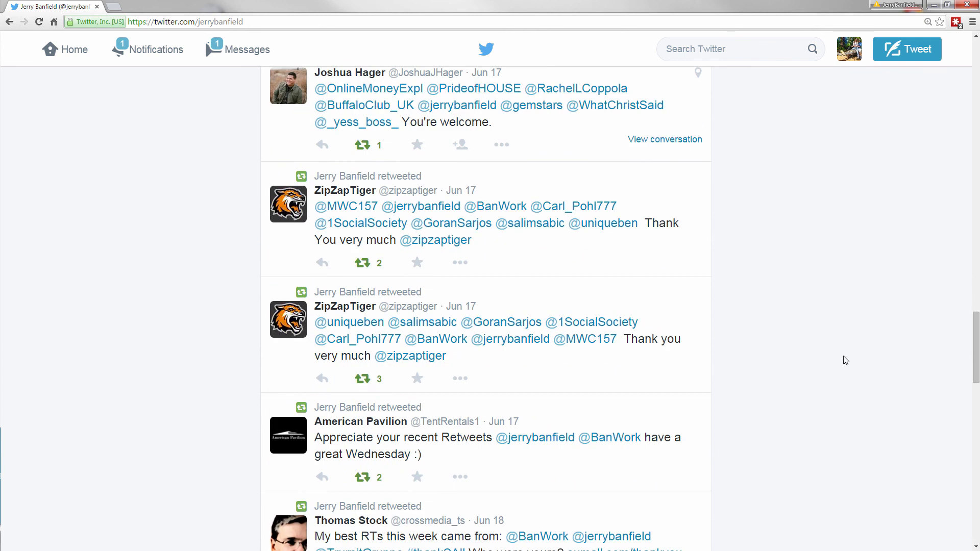
mouse_move(786, 359)
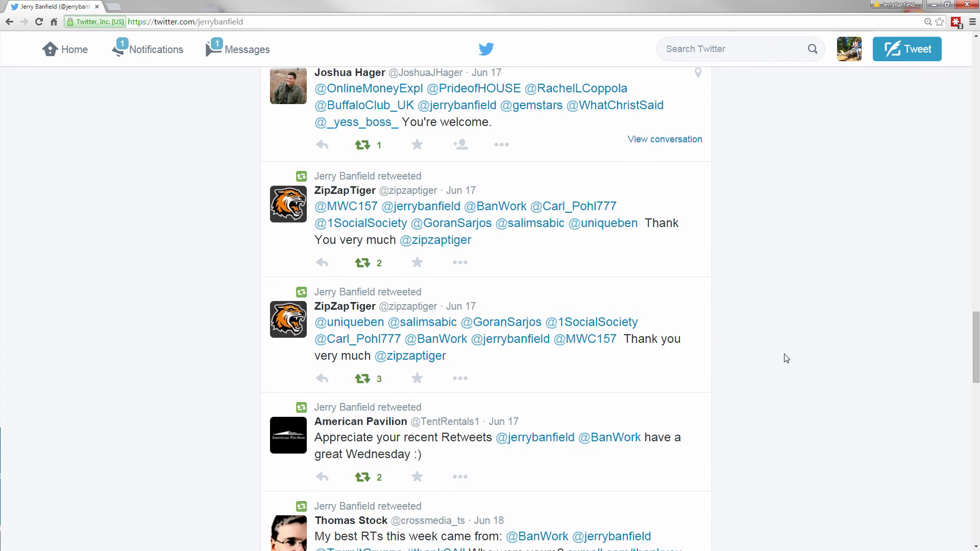
scroll(down, 3)
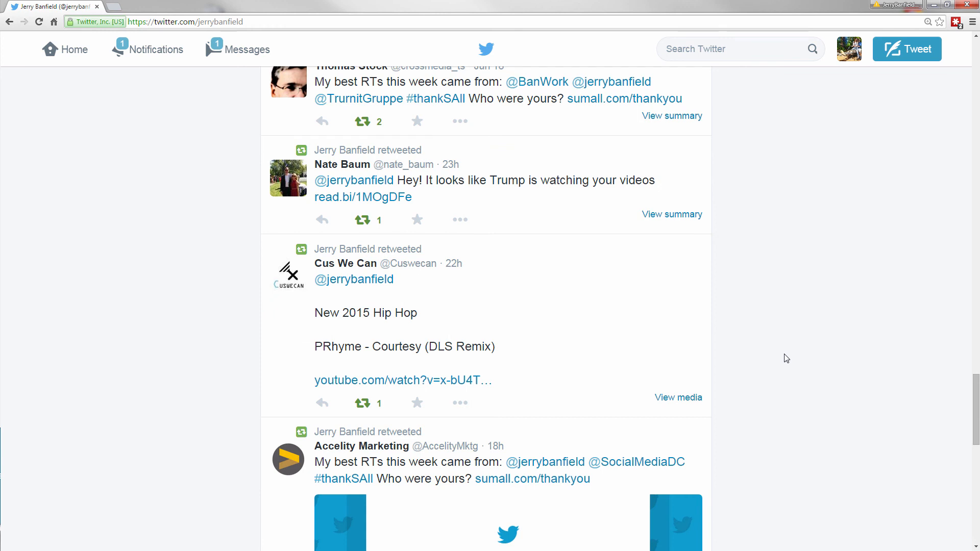
scroll(down, 3)
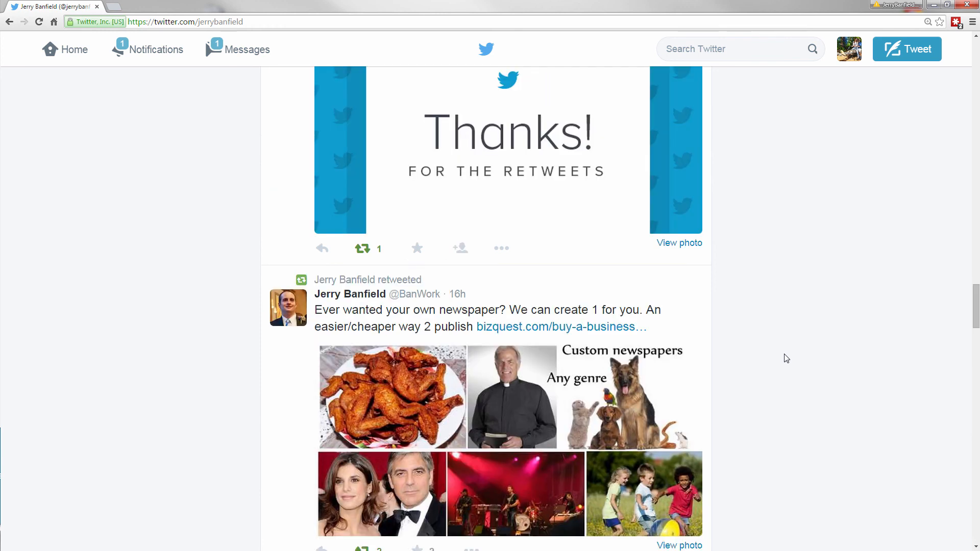
scroll(down, 3)
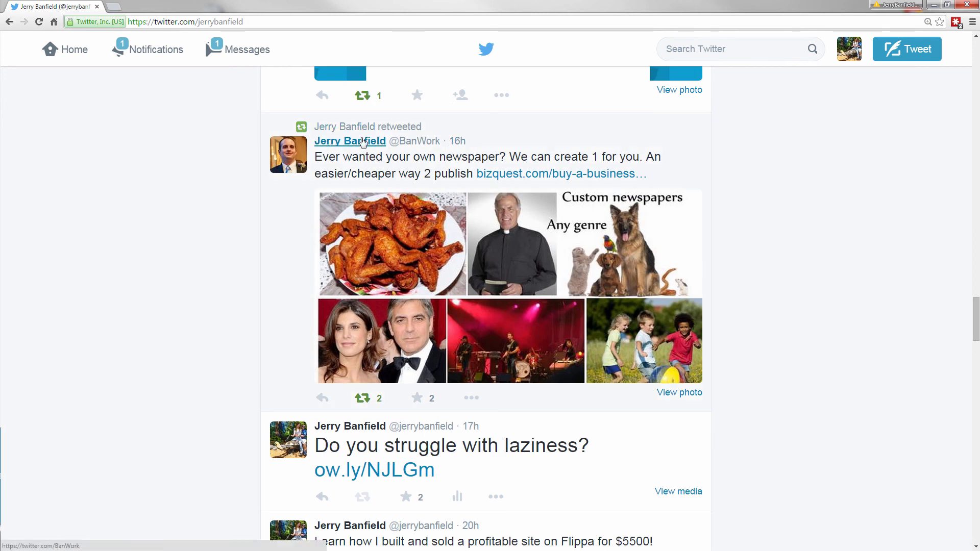
mouse_move(344, 126)
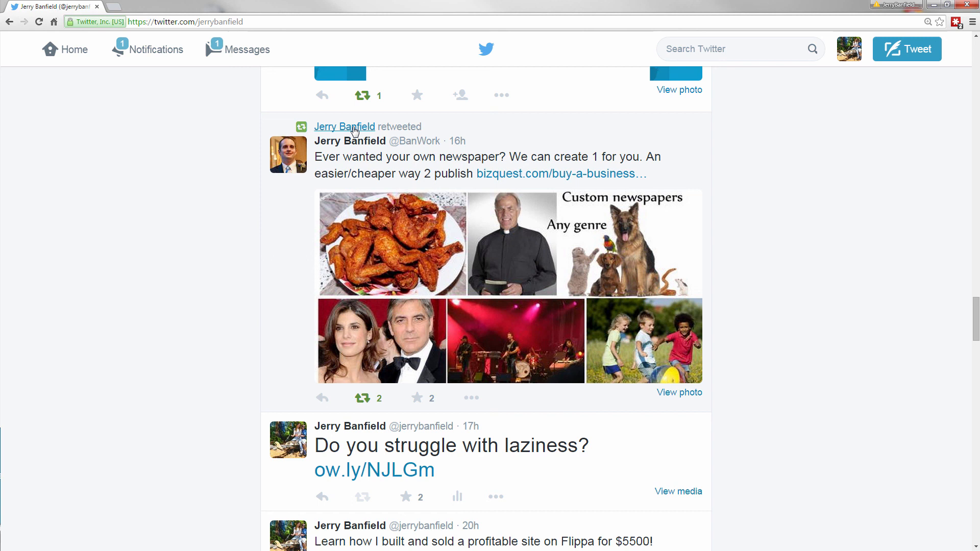
mouse_move(350, 141)
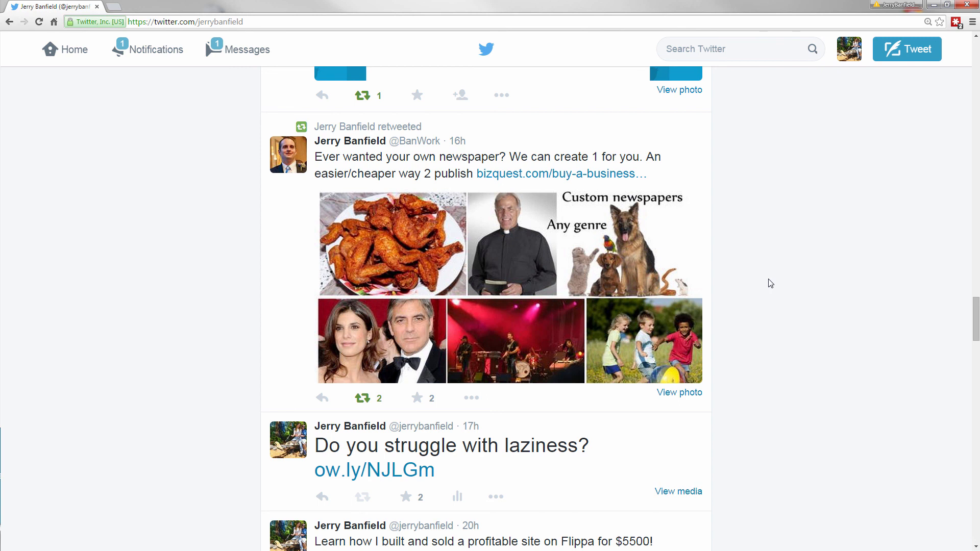
scroll(down, 3)
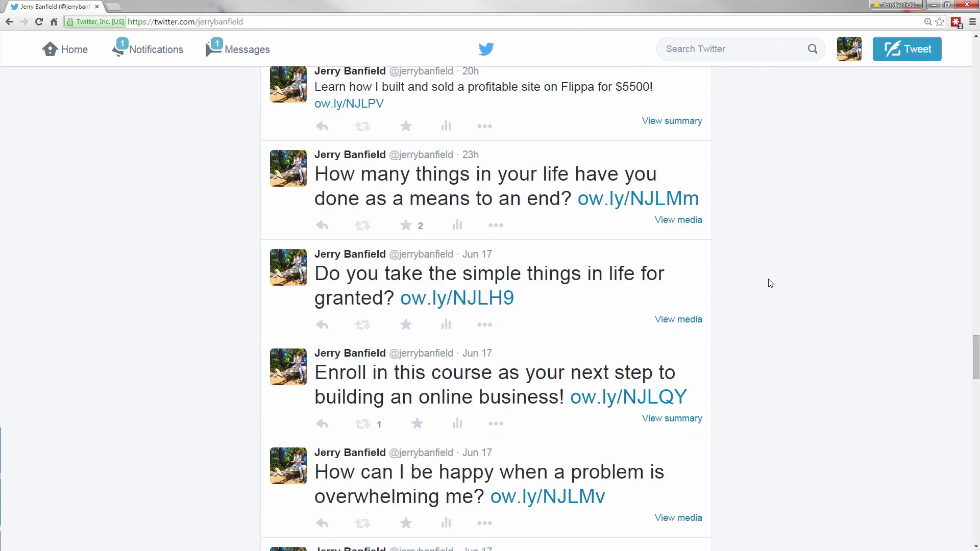
scroll(down, 3)
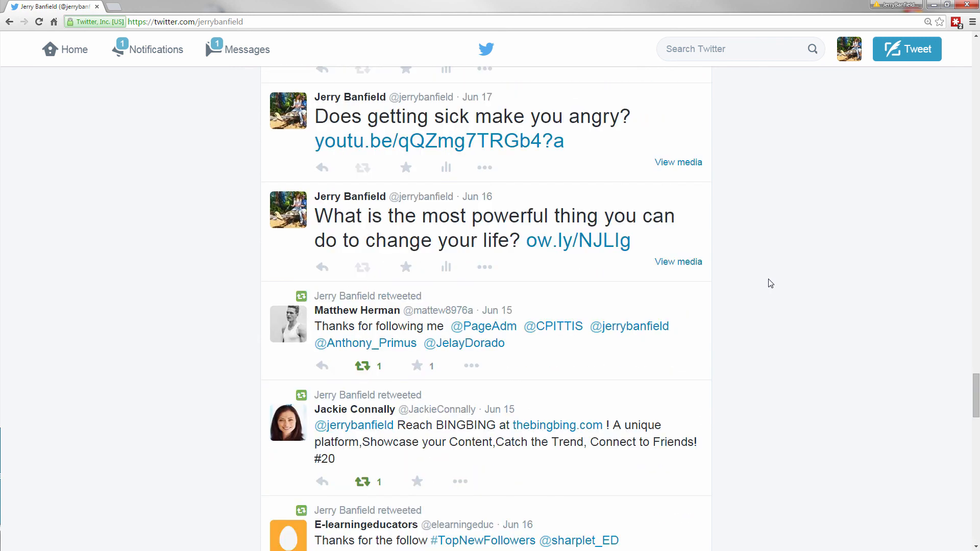
scroll(down, 3)
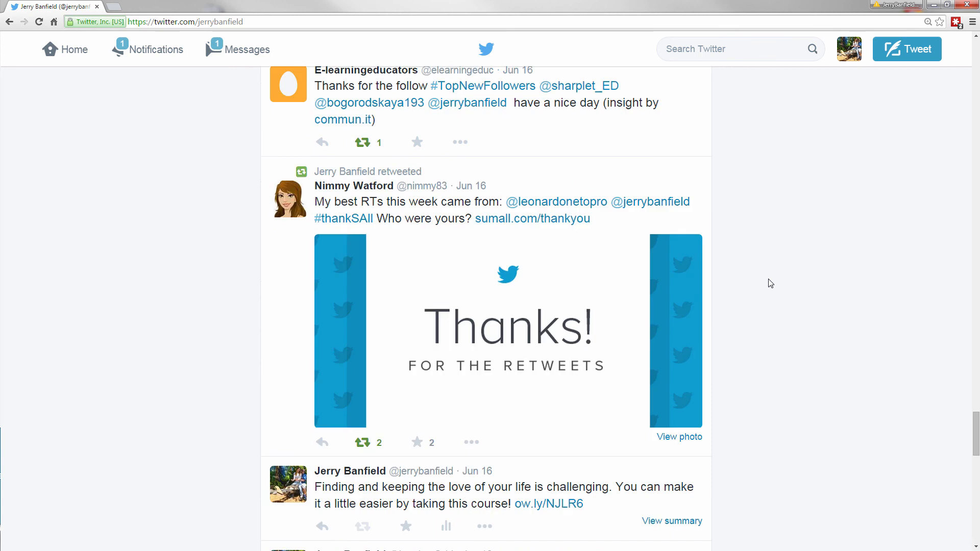
scroll(down, 3)
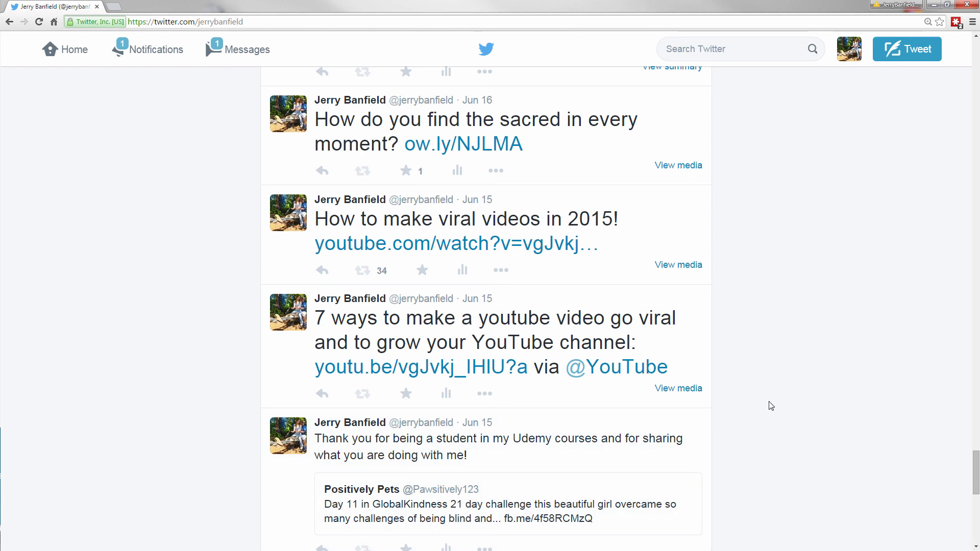
mouse_move(447, 244)
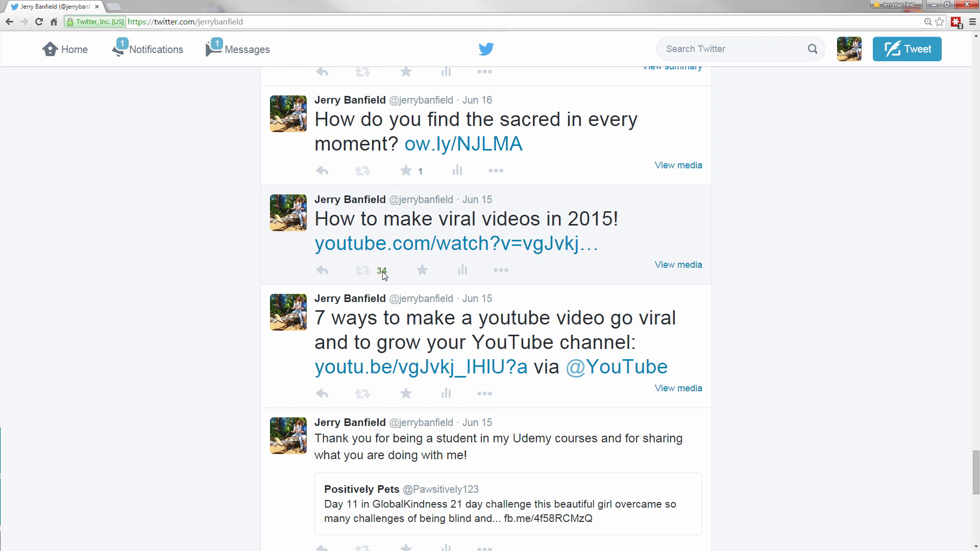
mouse_move(421, 258)
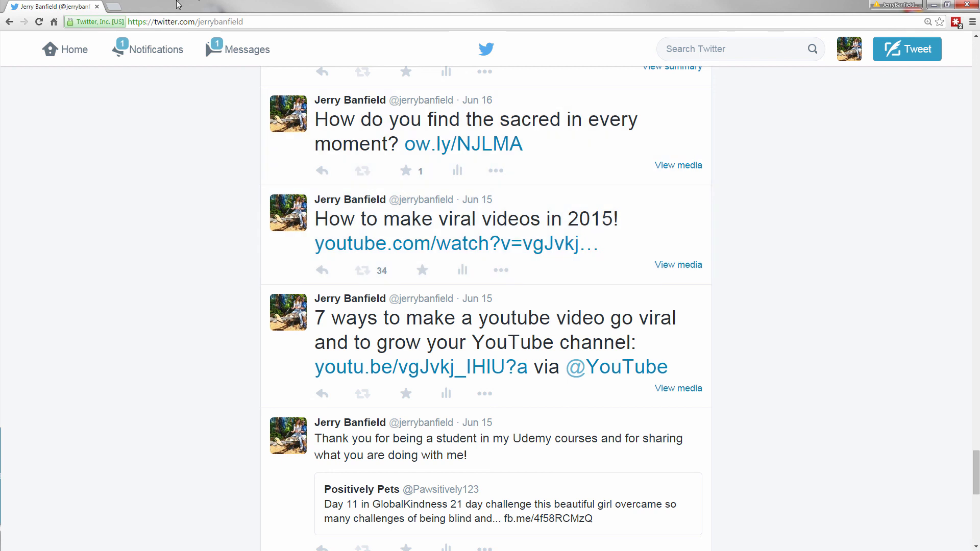
mouse_move(150, 510)
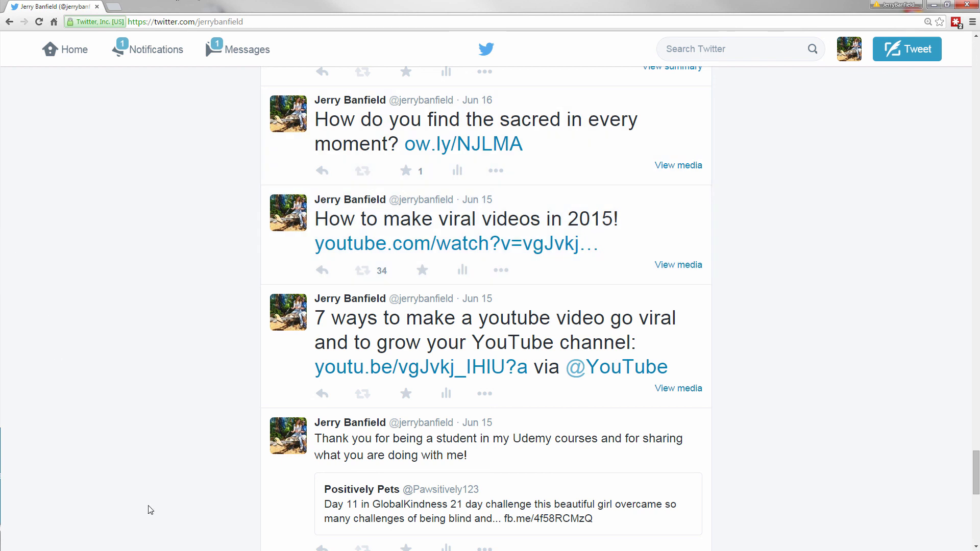